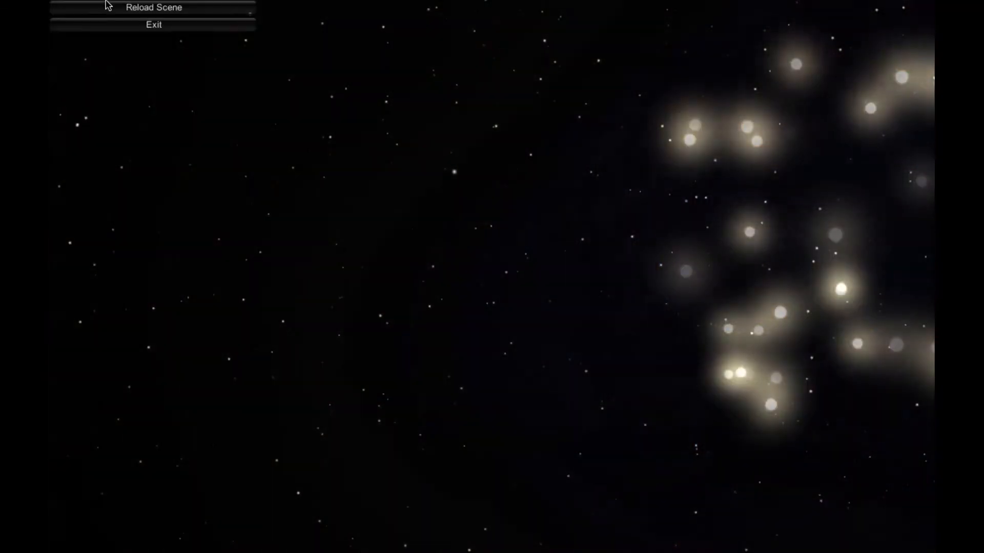
mouse_move(410, 337)
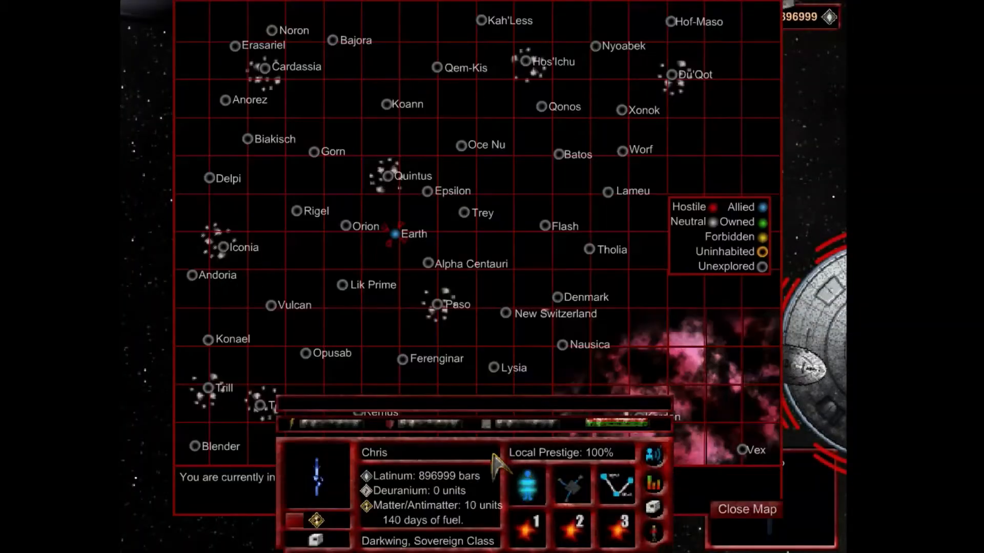
click(746, 509)
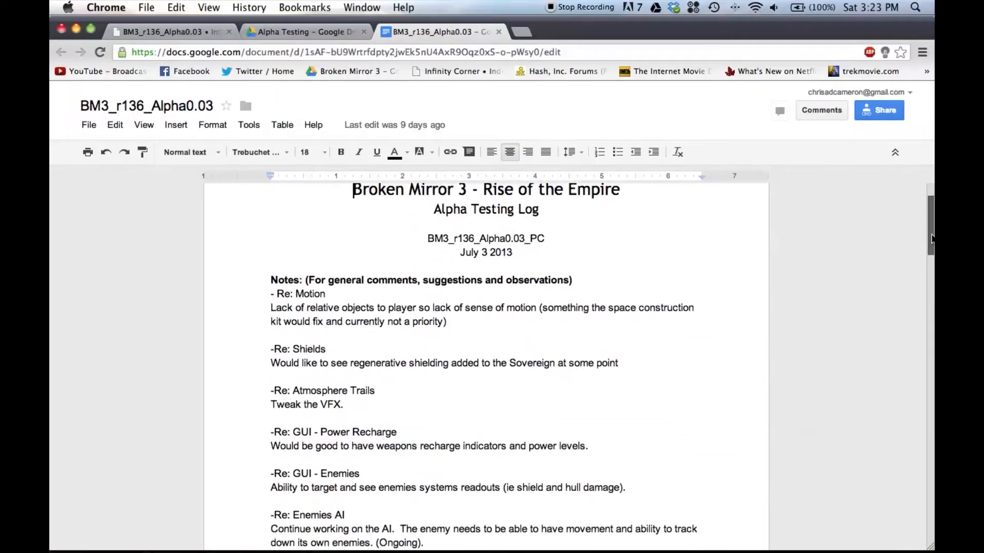
- Read the testing log's carry-over notes, then bring up the BM3_r136_Alpha0.03 forum thread
scroll(down, 3)
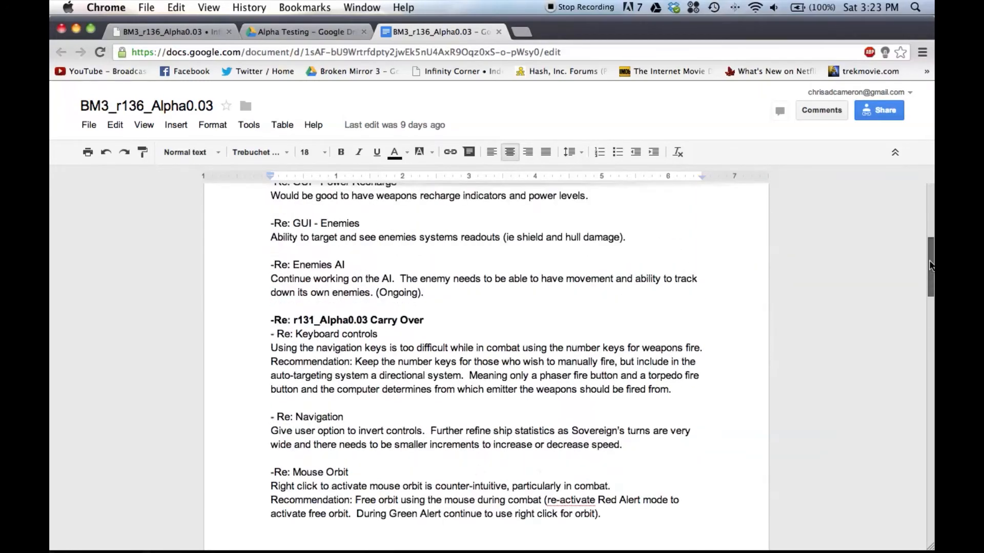
click(169, 32)
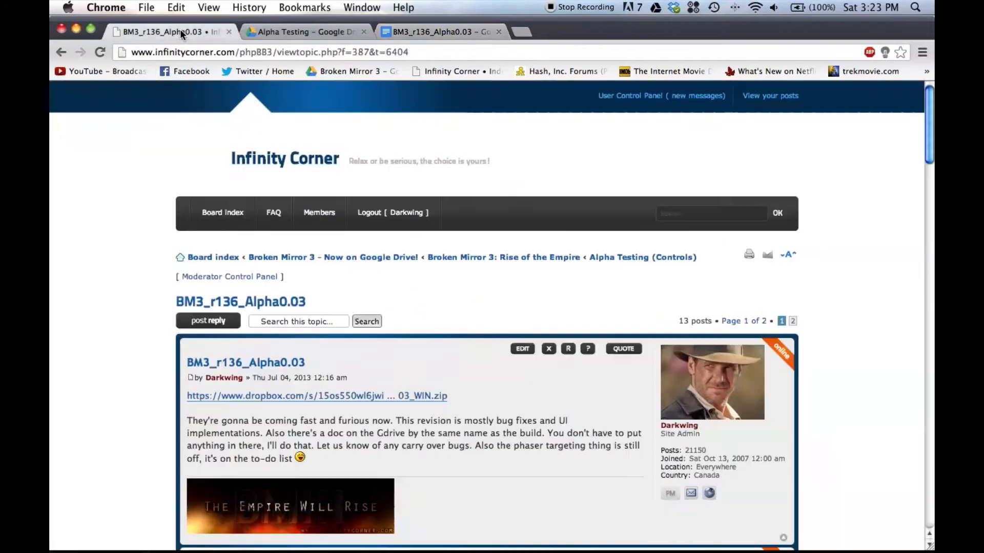
scroll(down, 3)
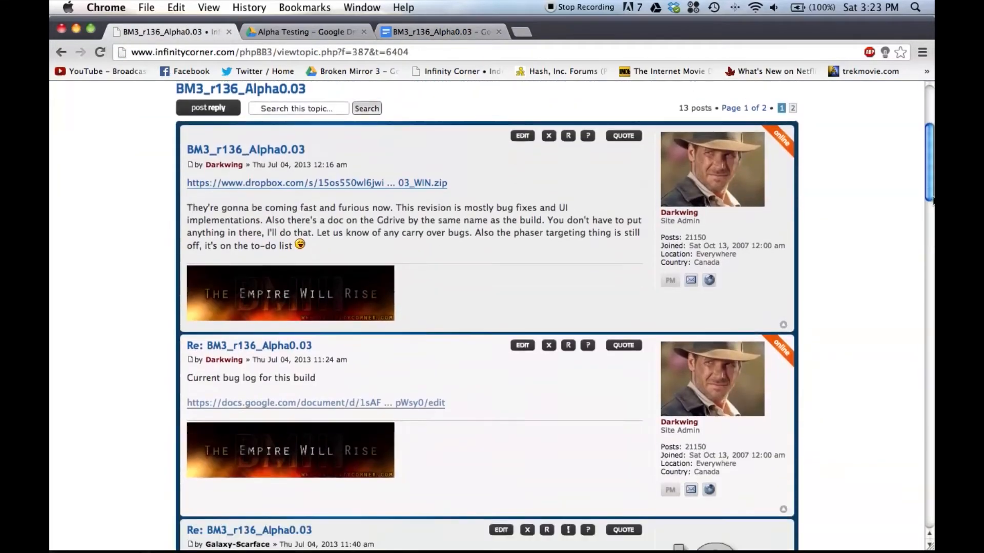
scroll(down, 3)
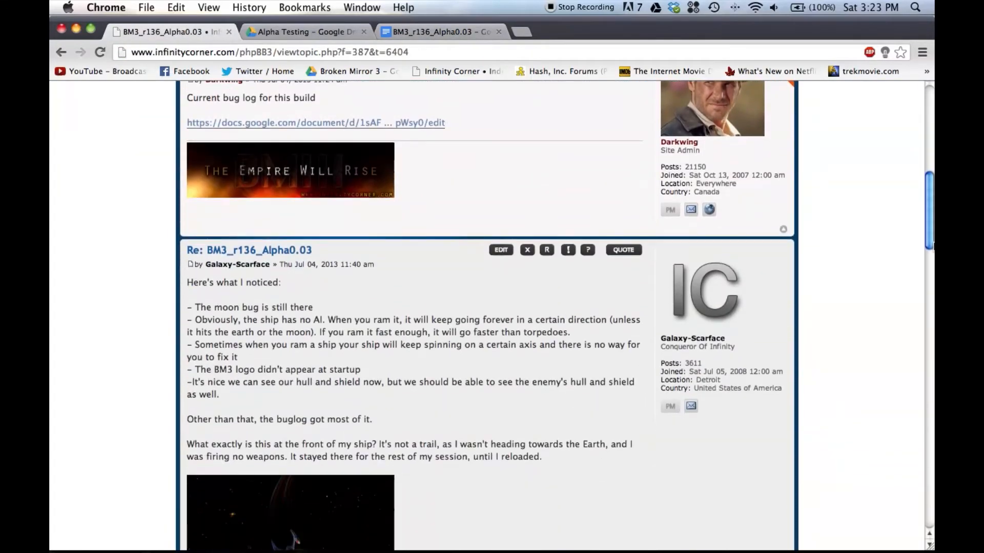
scroll(down, 3)
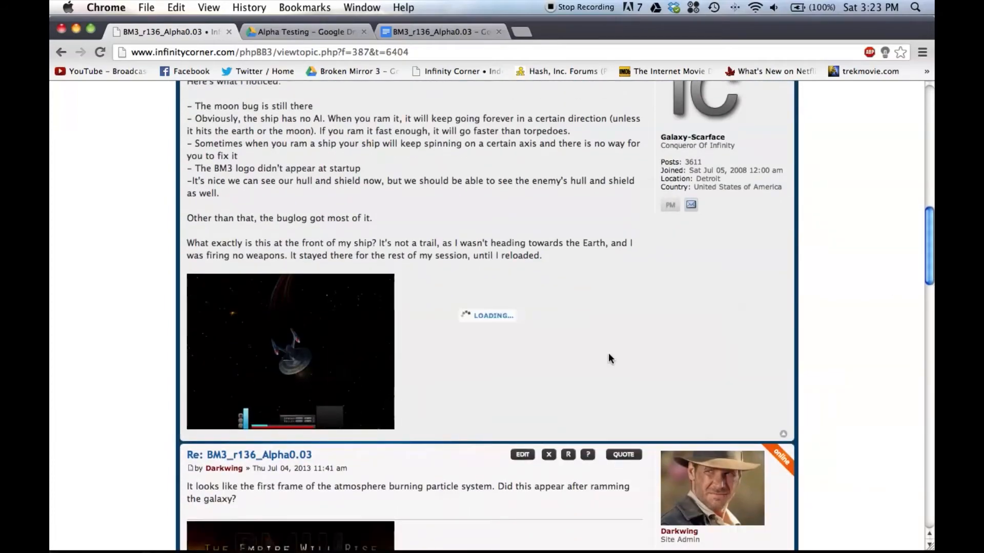